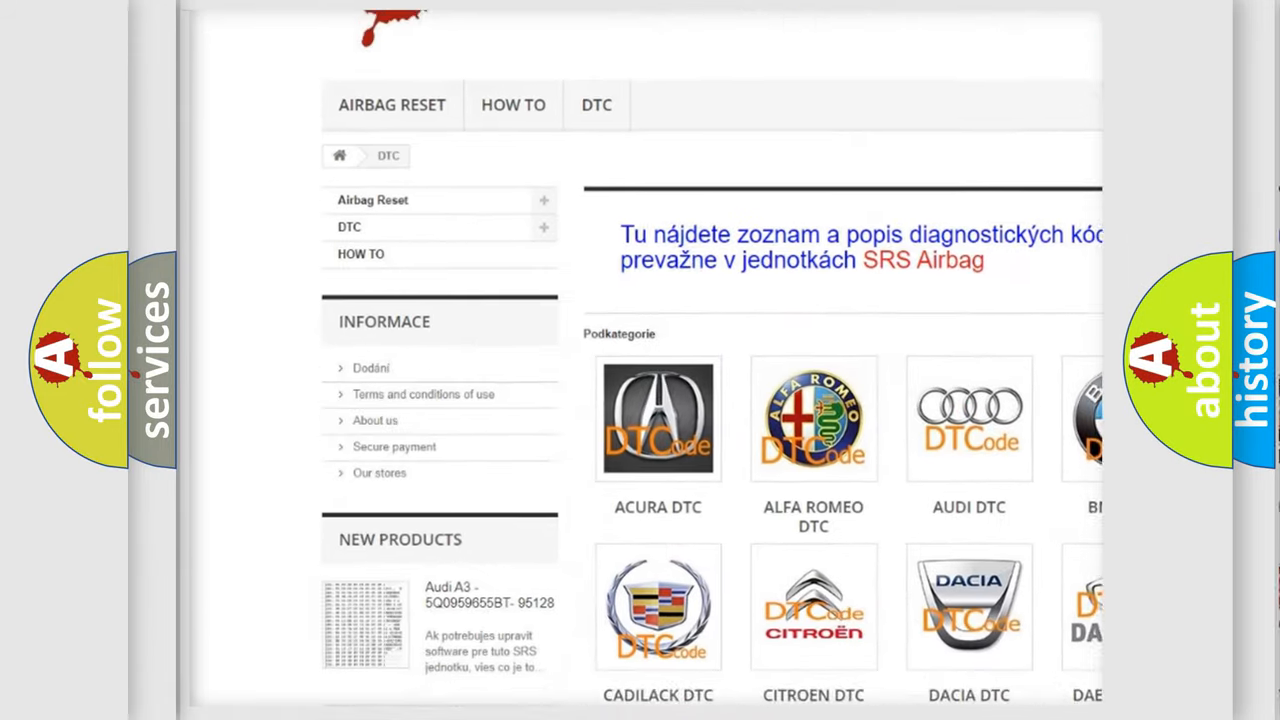
pyautogui.scroll(-3)
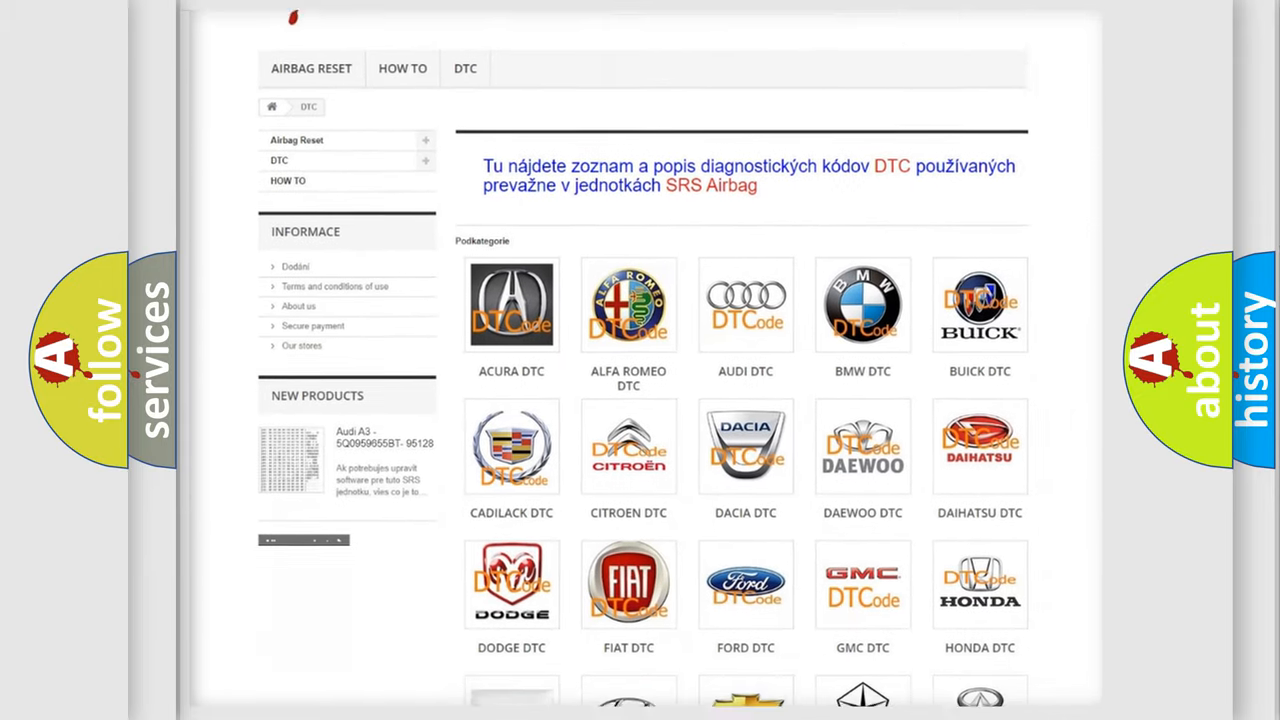
pyautogui.scroll(-3)
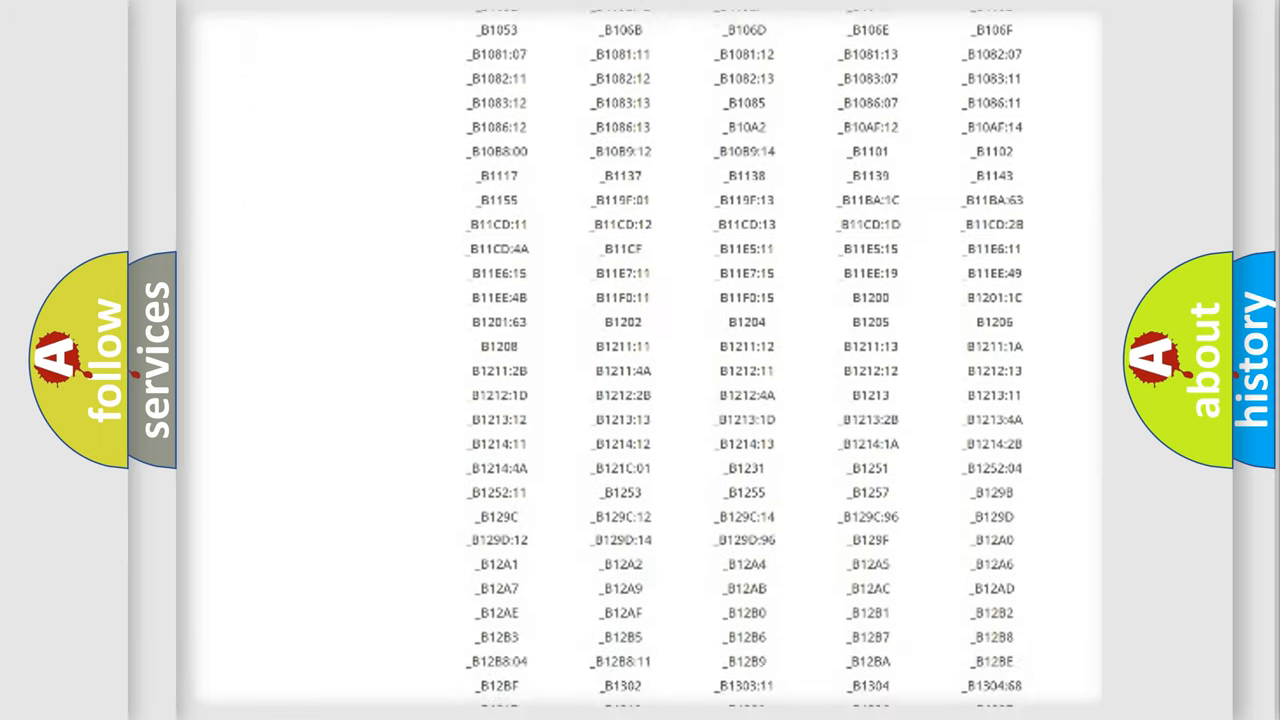
pyautogui.scroll(-3)
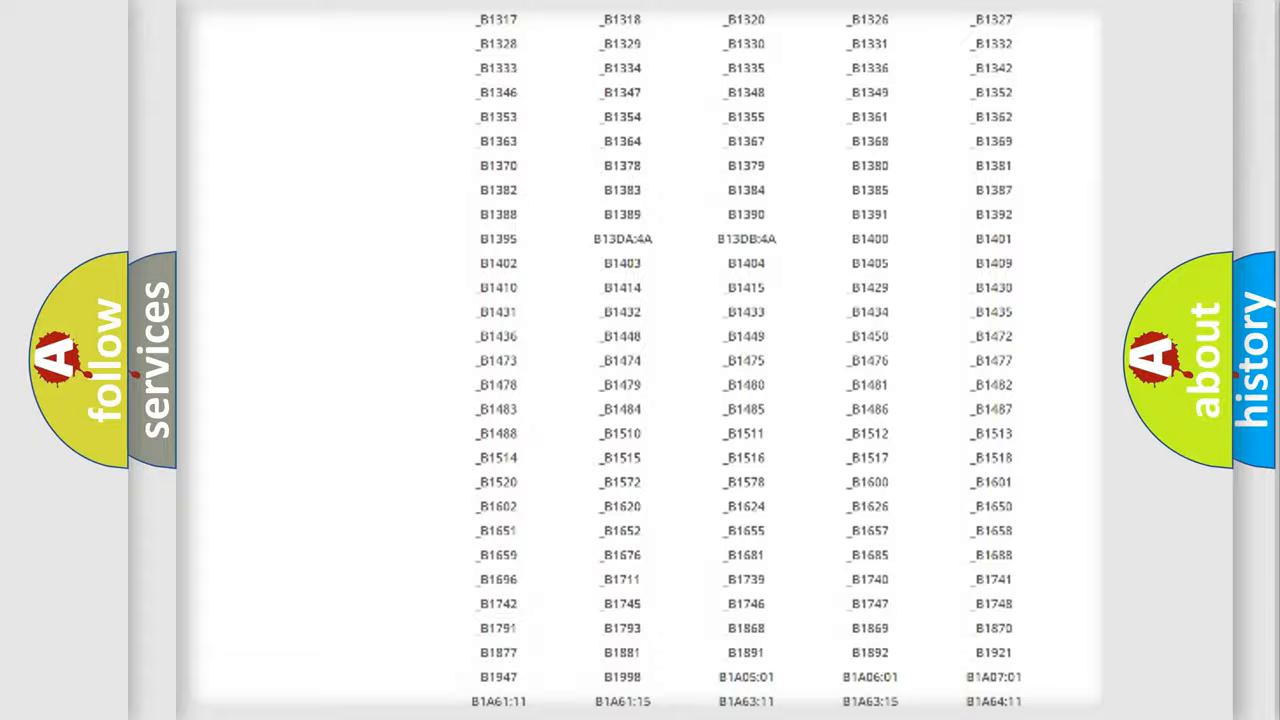